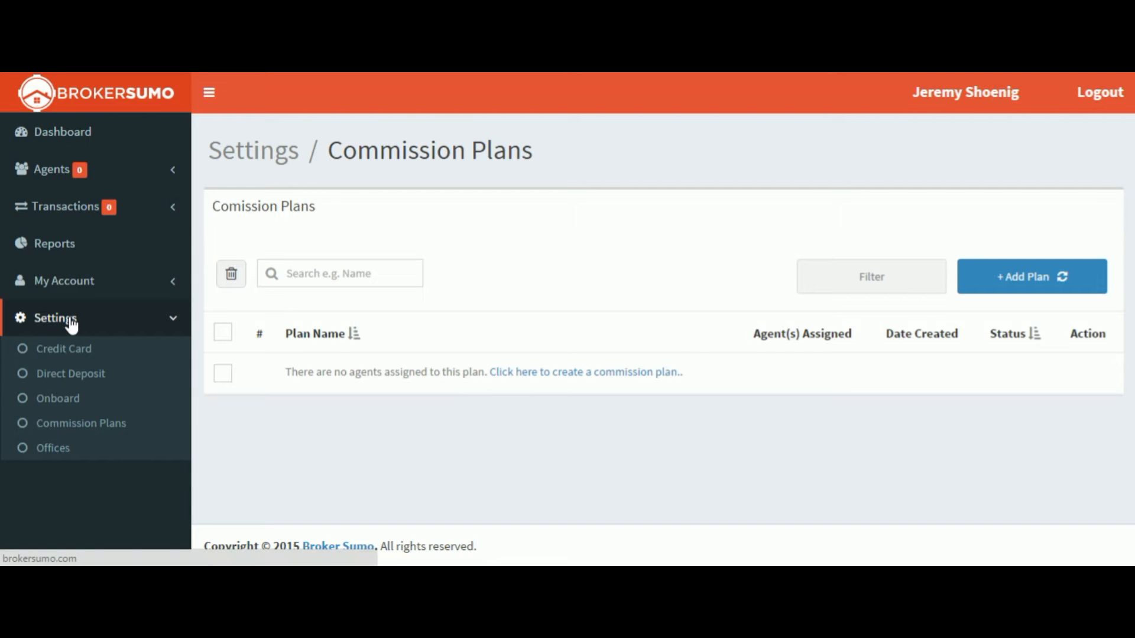
- Go to the Commission Plans settings page from the sidebar
left_click(81, 423)
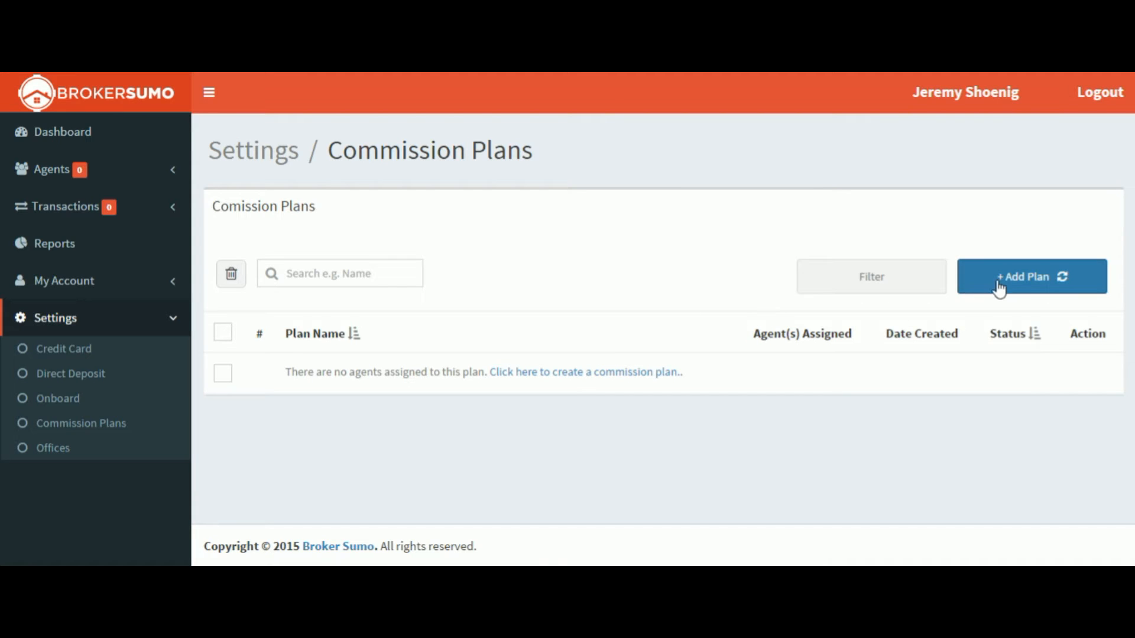
- Start a new commission plan named 'Step Plan'
left_click(1031, 276)
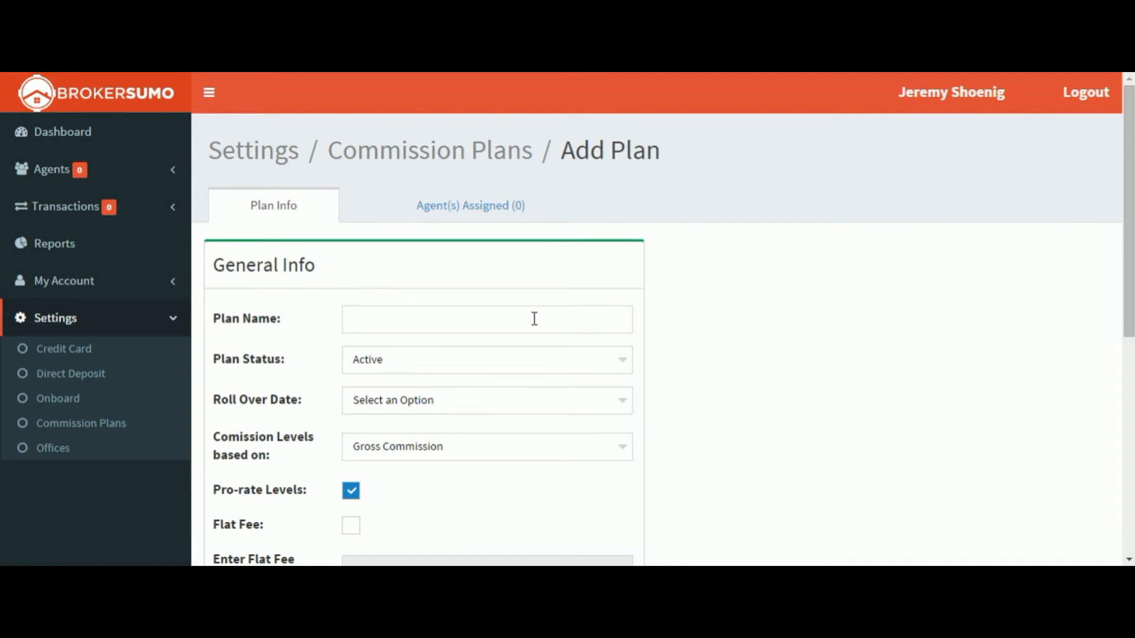
left_click(485, 318)
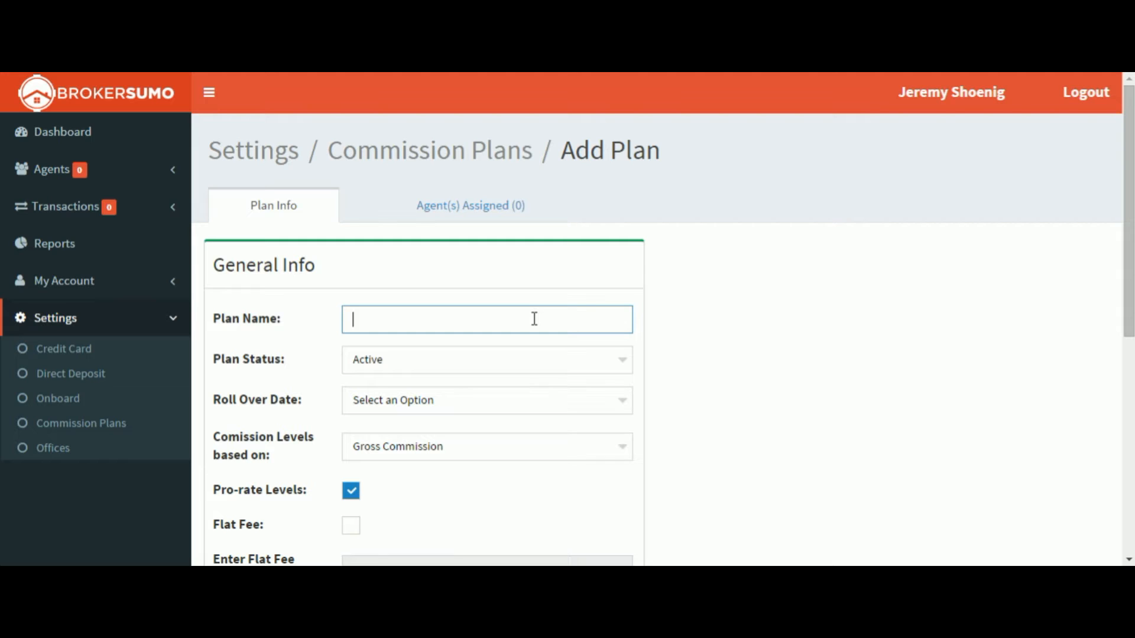
type("Step")
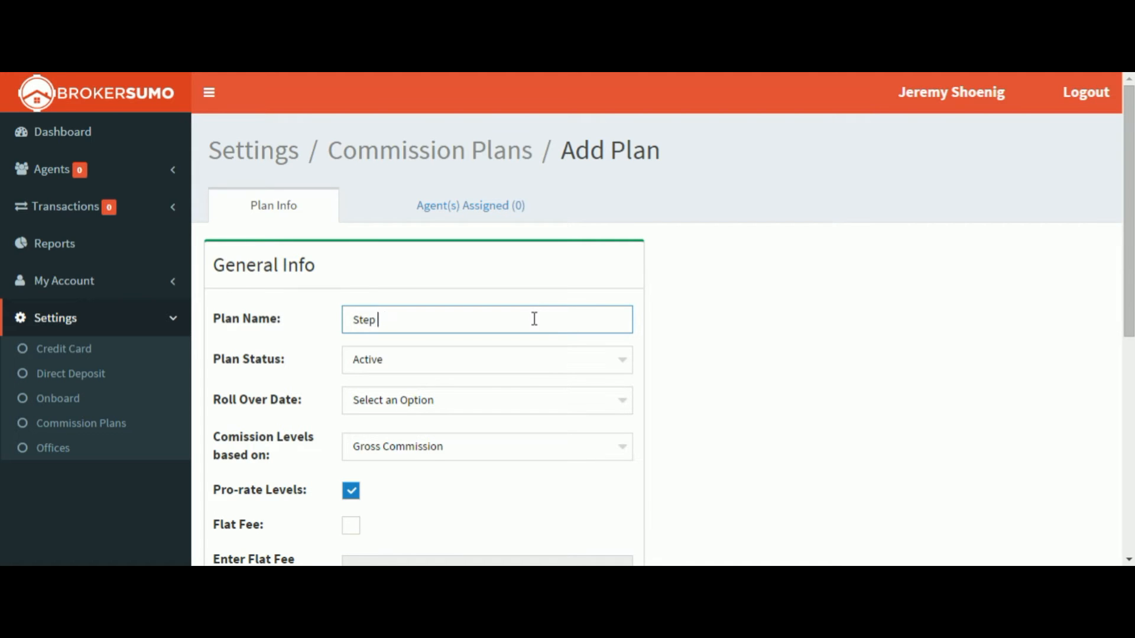
type("Plan")
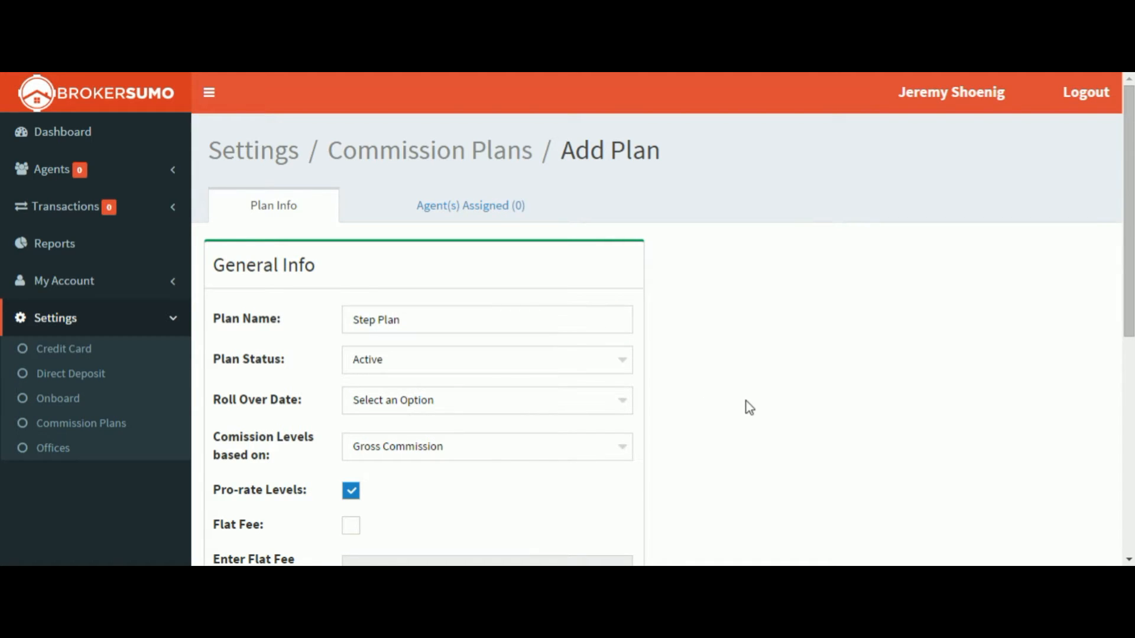
- Set Roll Over Date to Start Date and base commission levels on Sales Price
left_click(485, 399)
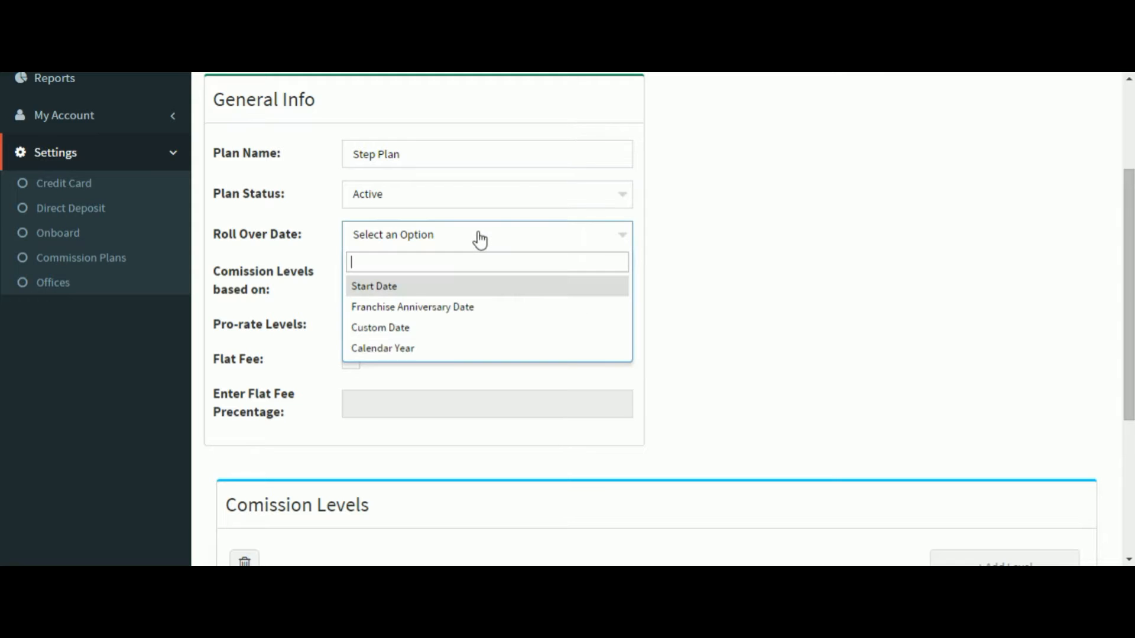
mouse_move(437, 307)
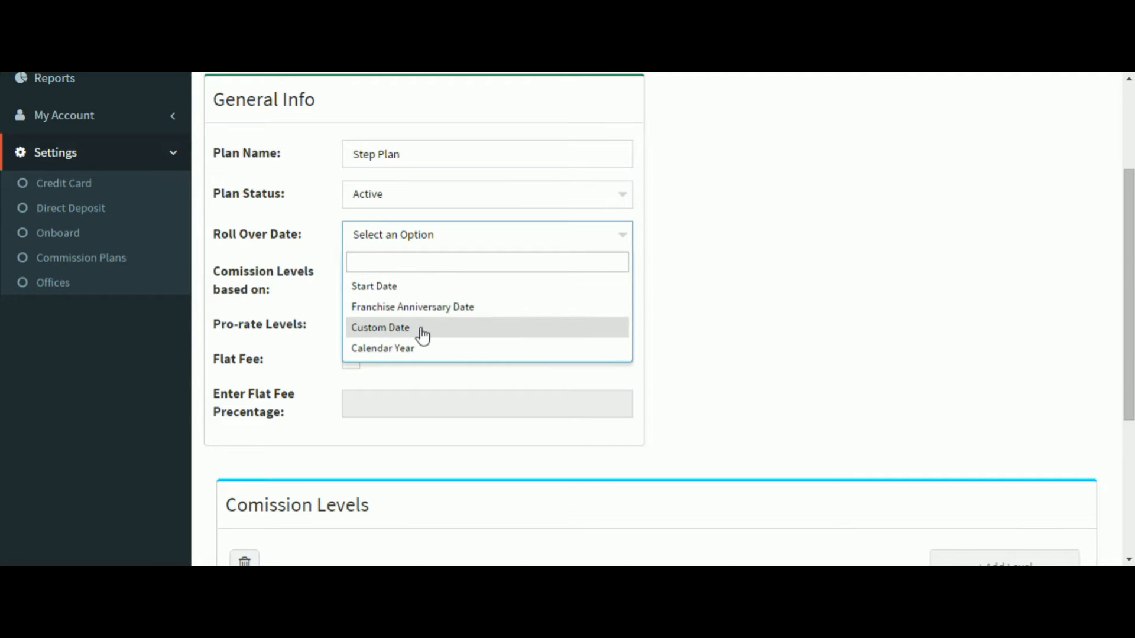
mouse_move(416, 347)
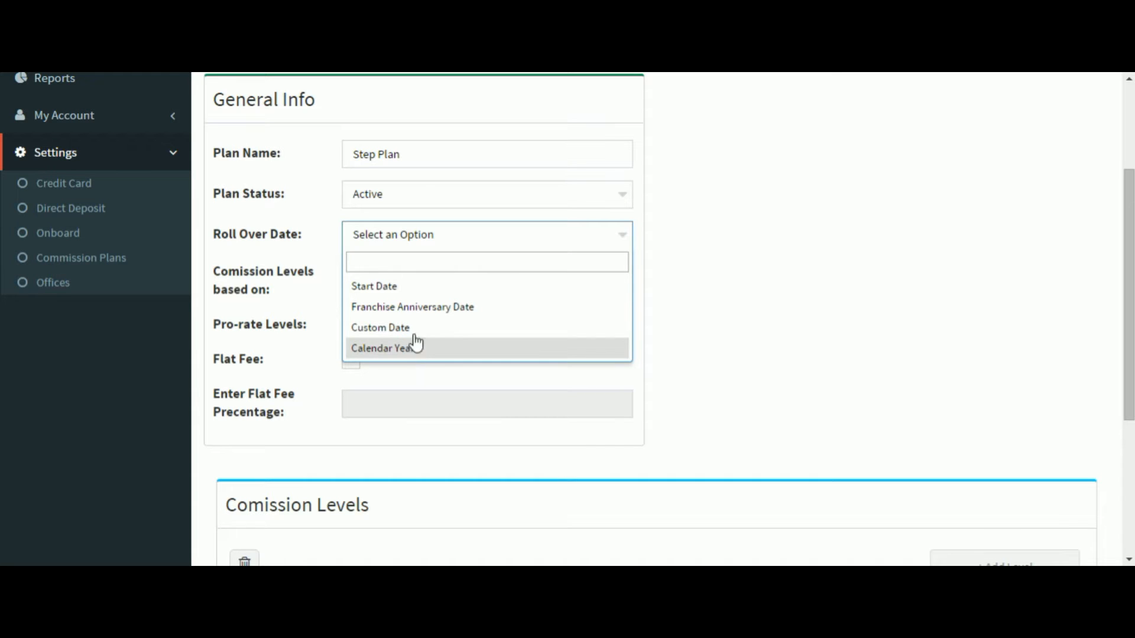
left_click(373, 286)
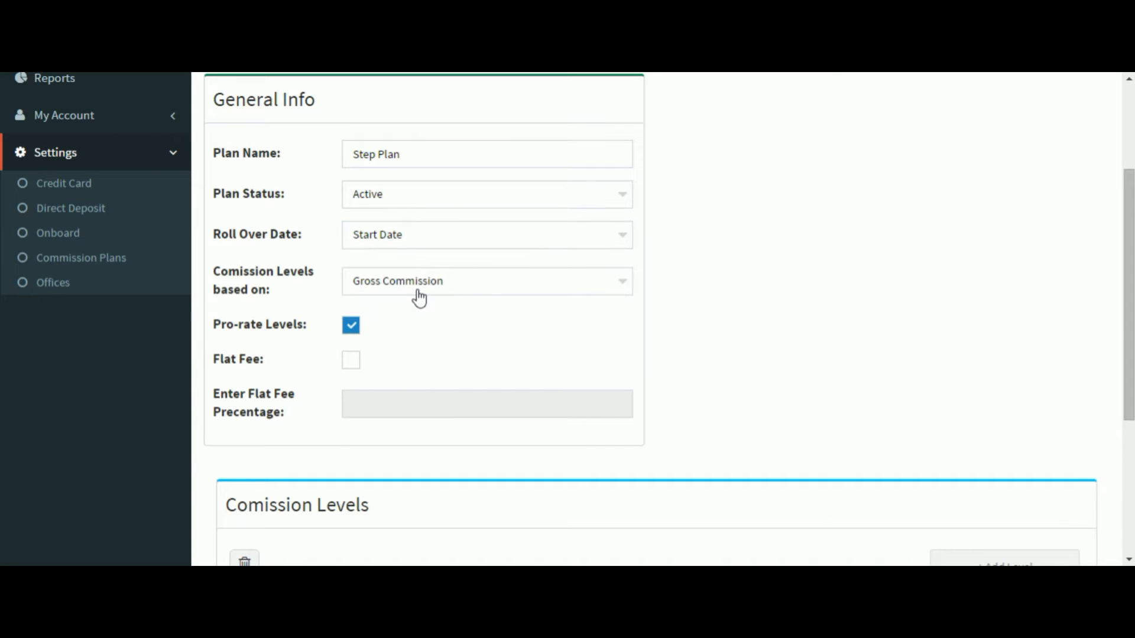
left_click(485, 282)
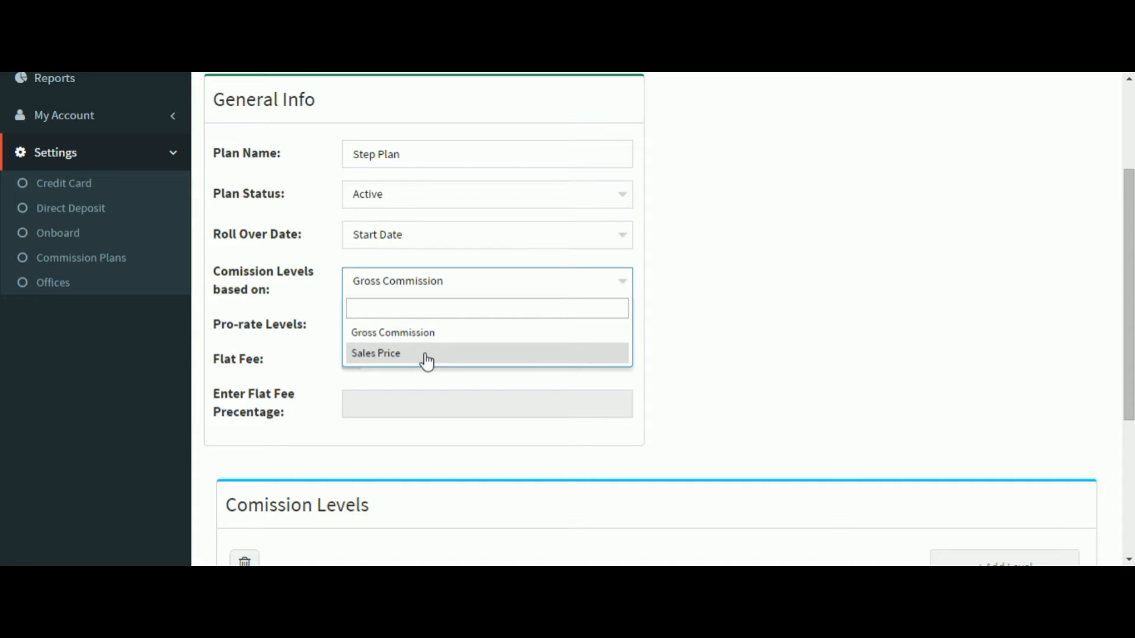
left_click(376, 353)
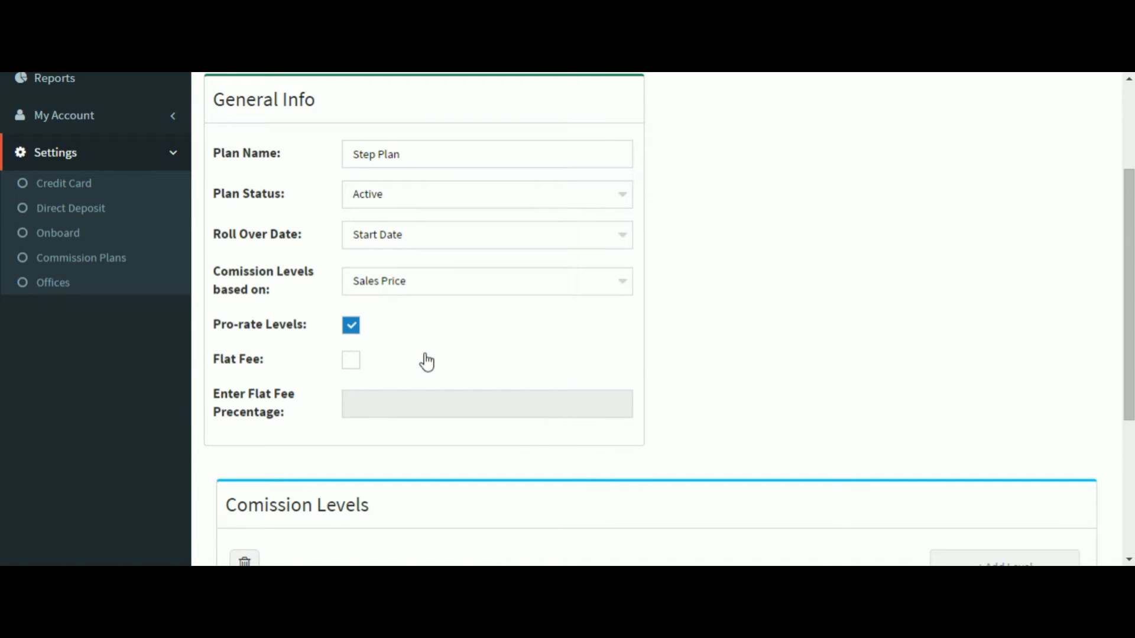
scroll("down", 3)
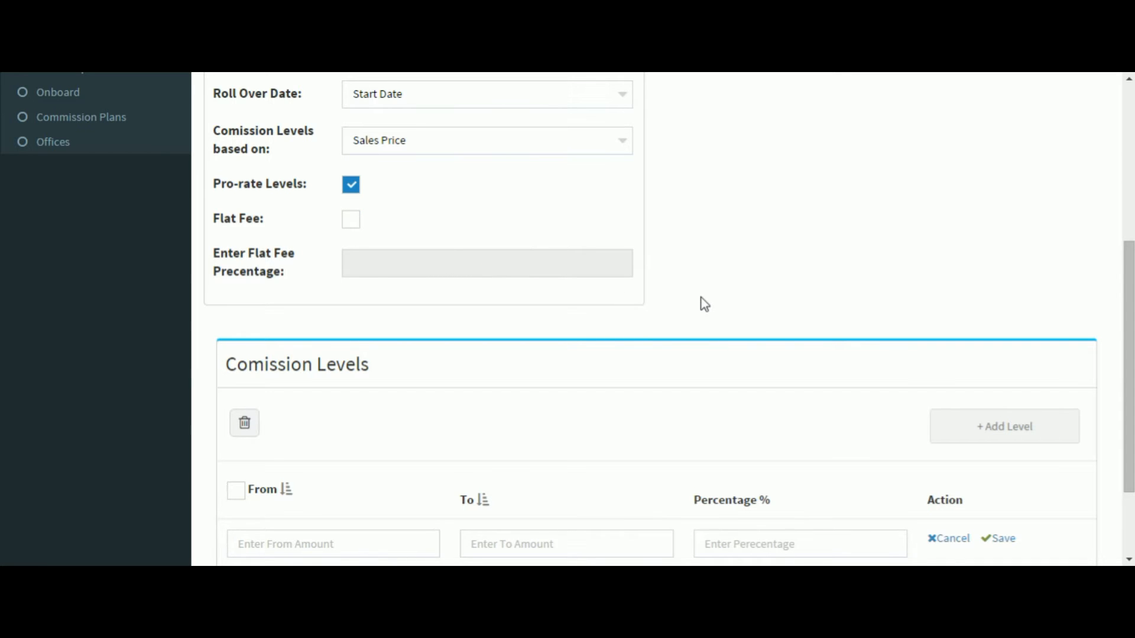
- Save a first commission level from 0 to 1,000,000 at 50%
scroll("down", 3)
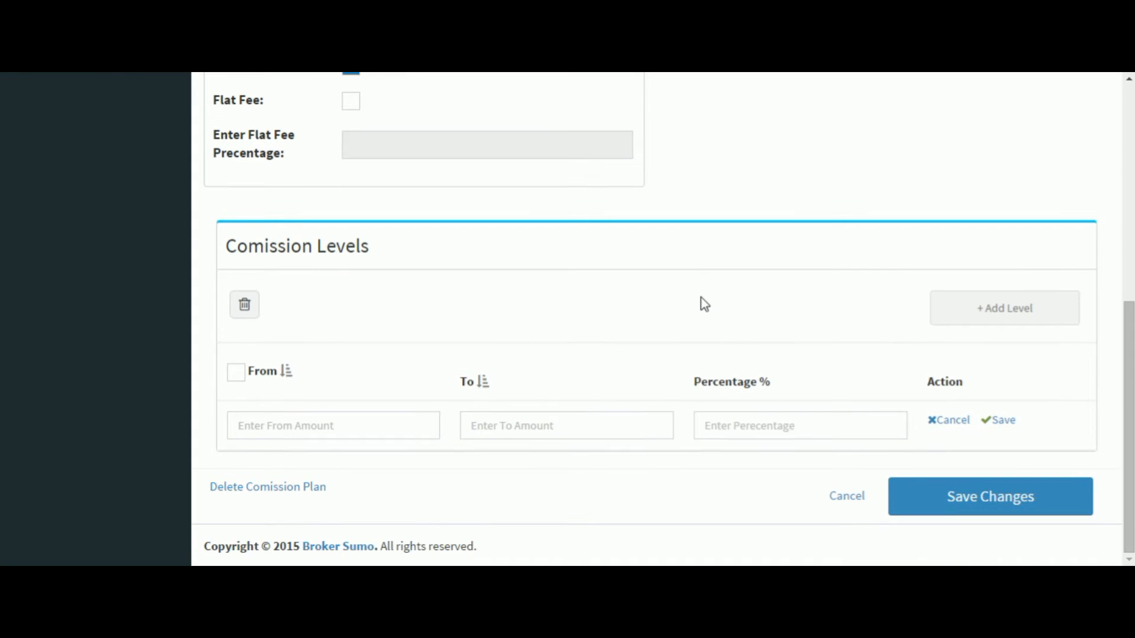
type("0")
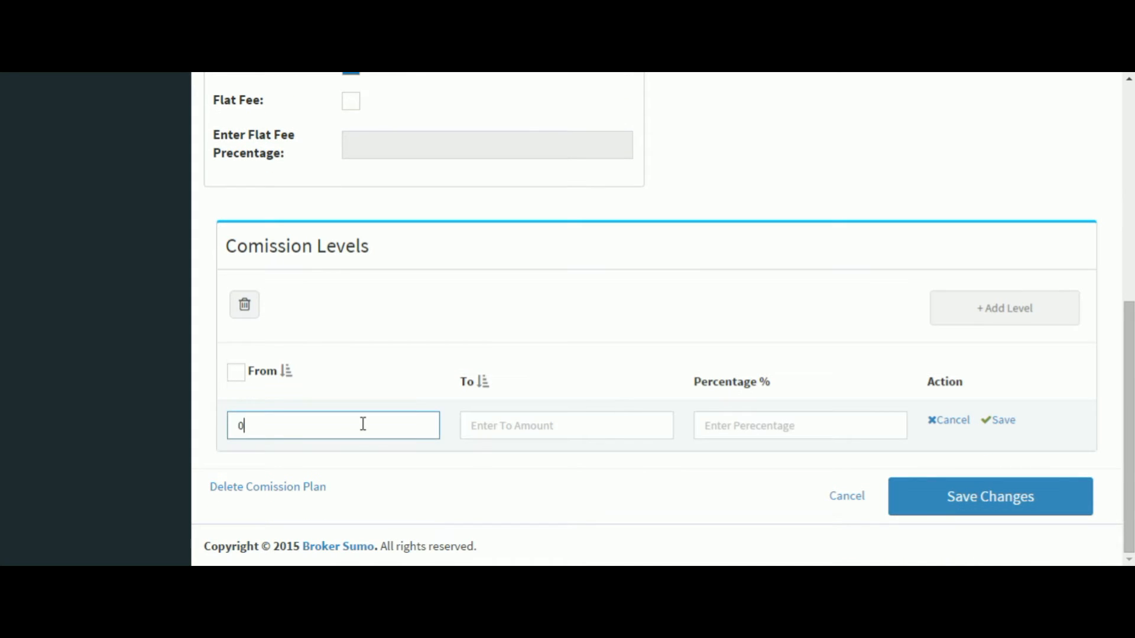
left_click(565, 426)
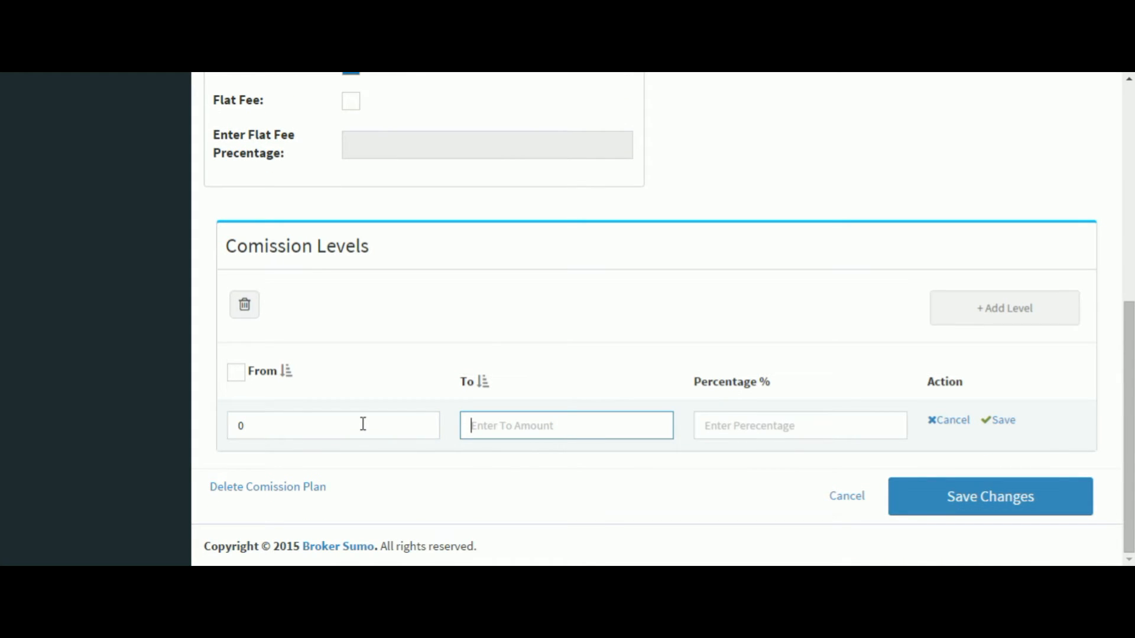
type("1000000")
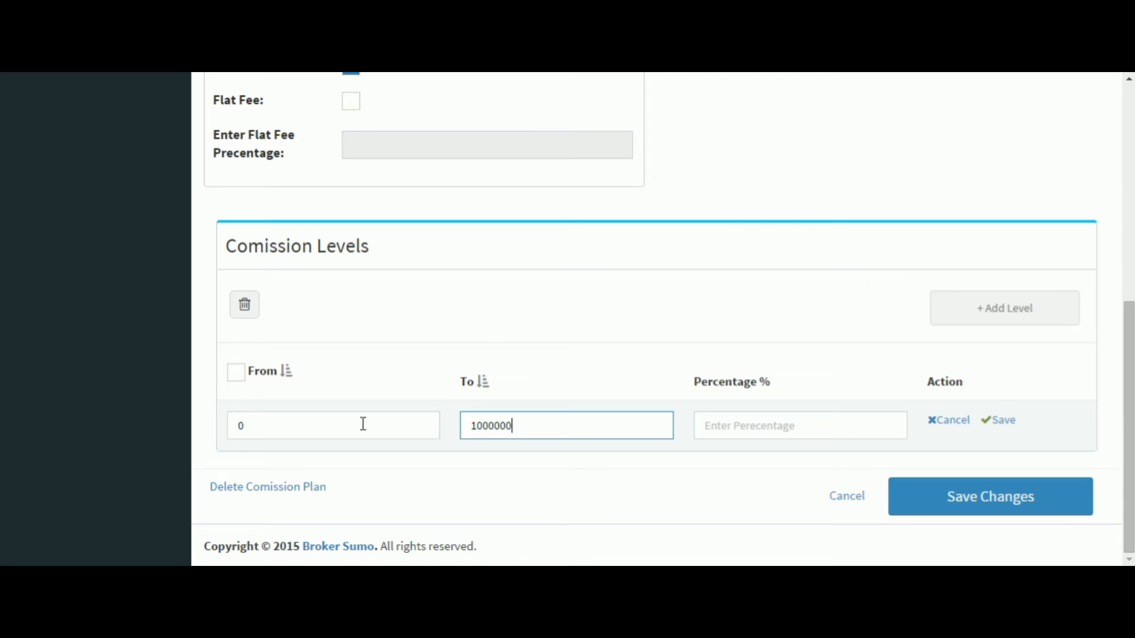
type("50")
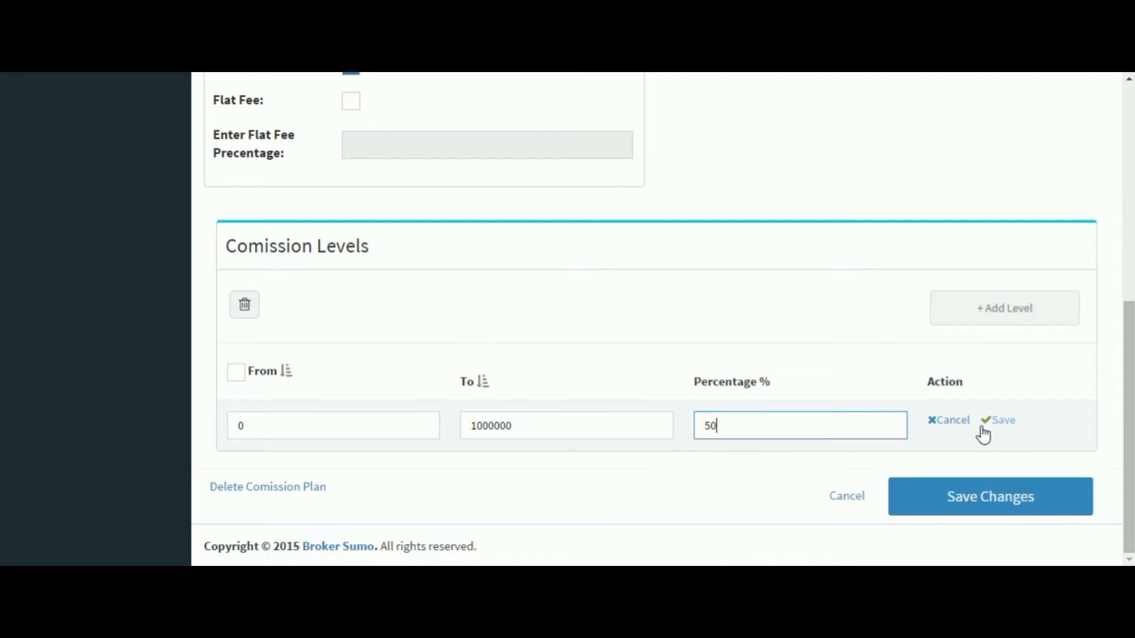
left_click(1001, 420)
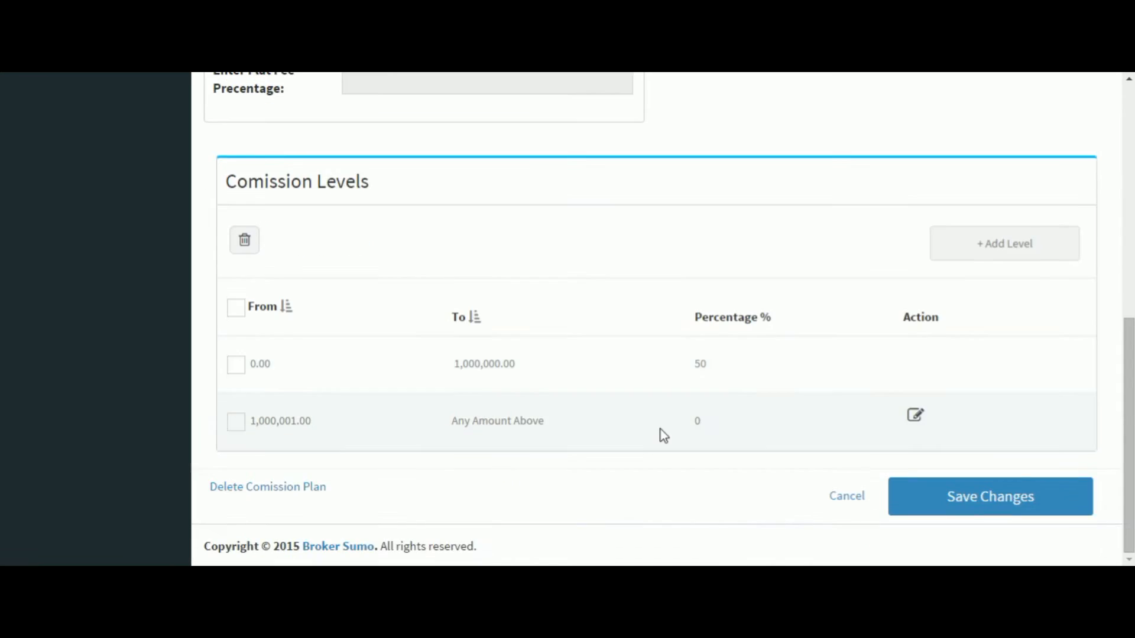
mouse_move(289, 434)
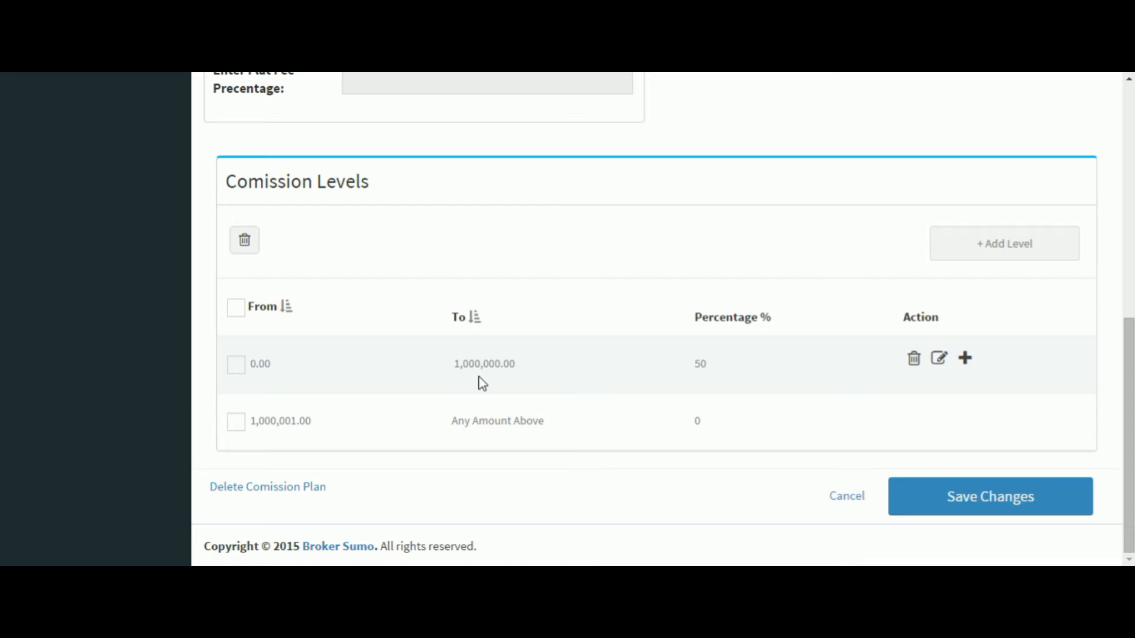
mouse_move(311, 434)
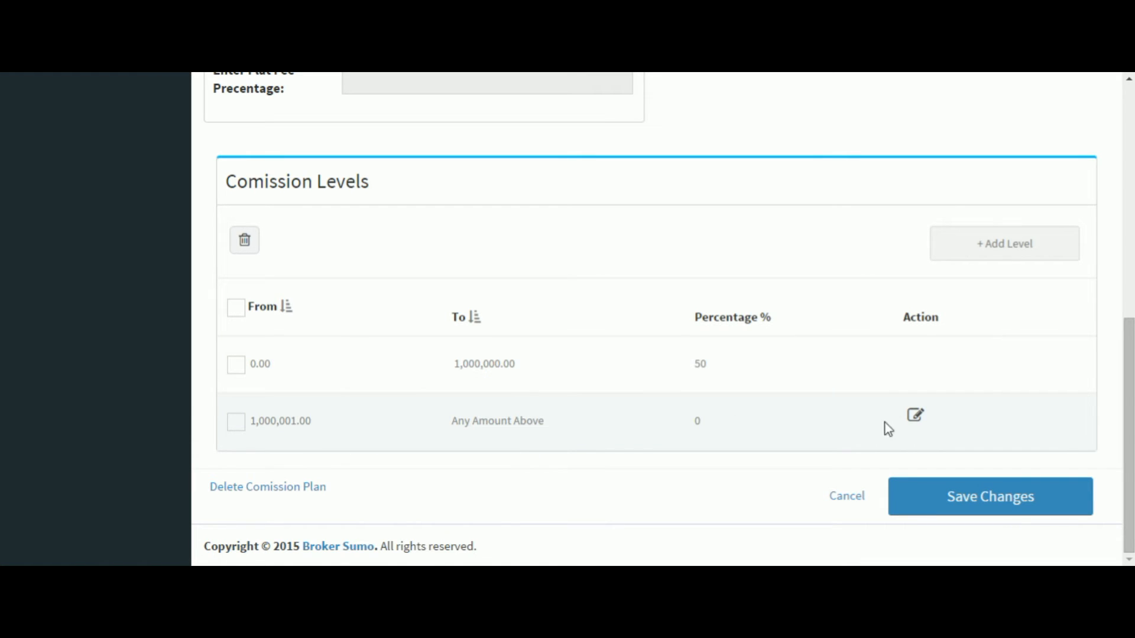
- Set the top level above 1,000,001 to 80% and add a 1,000,001–2,000,000 level at 65%
left_click(915, 415)
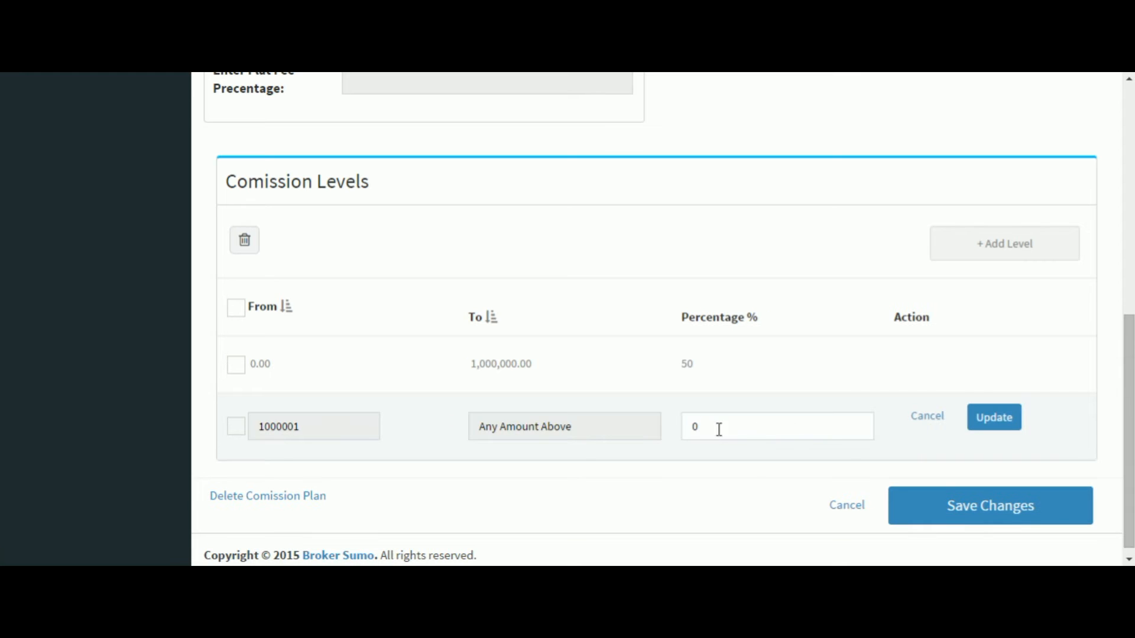
type("80")
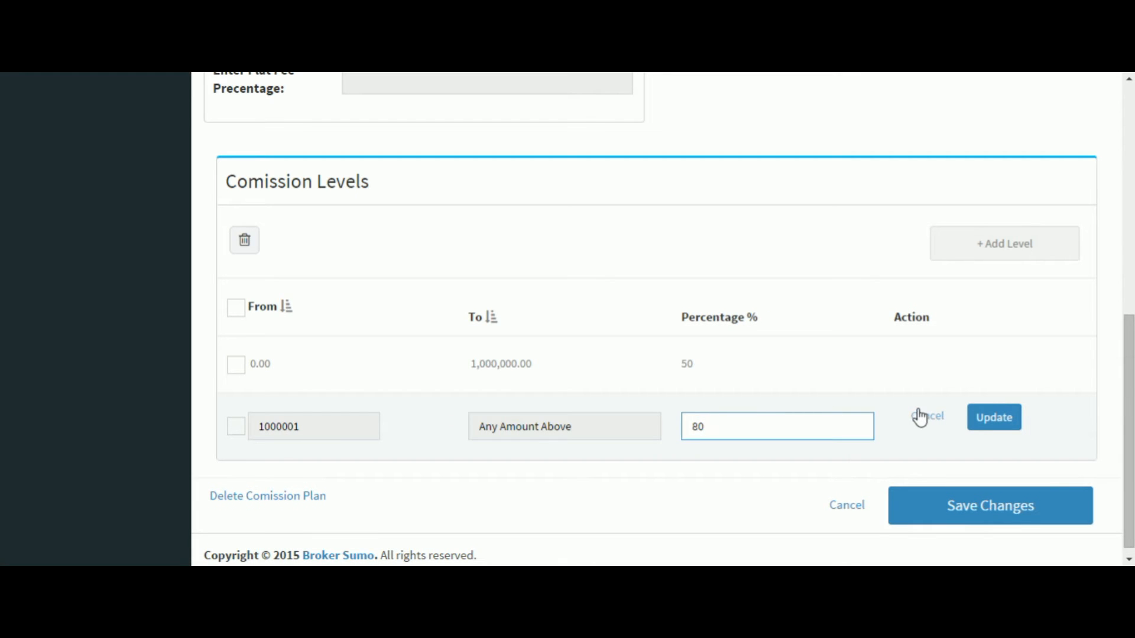
left_click(993, 418)
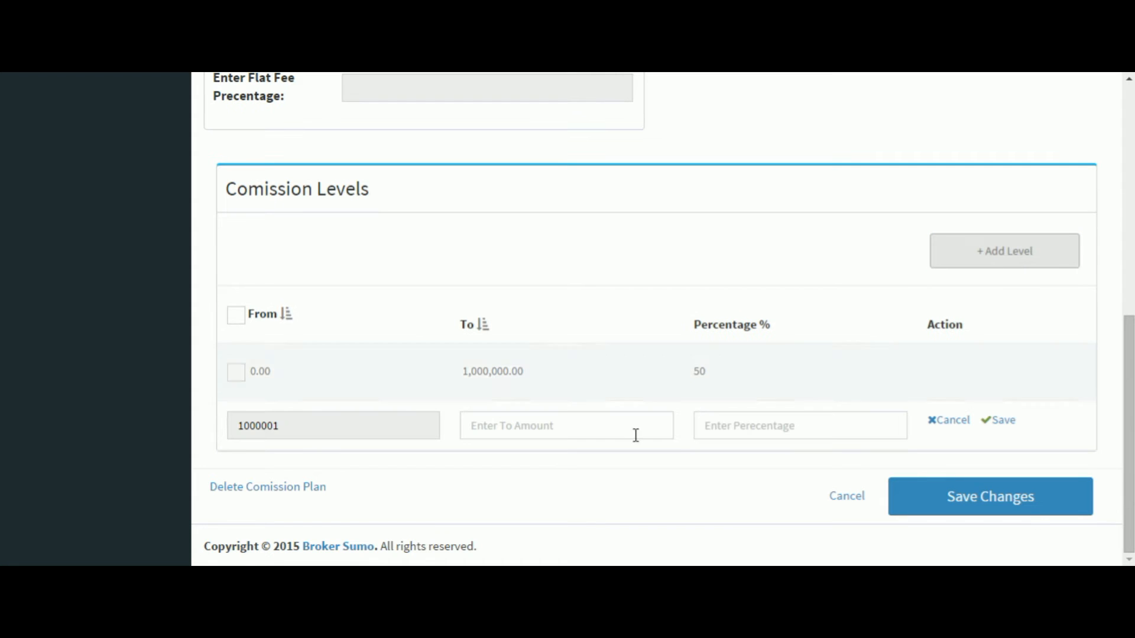
left_click(565, 425)
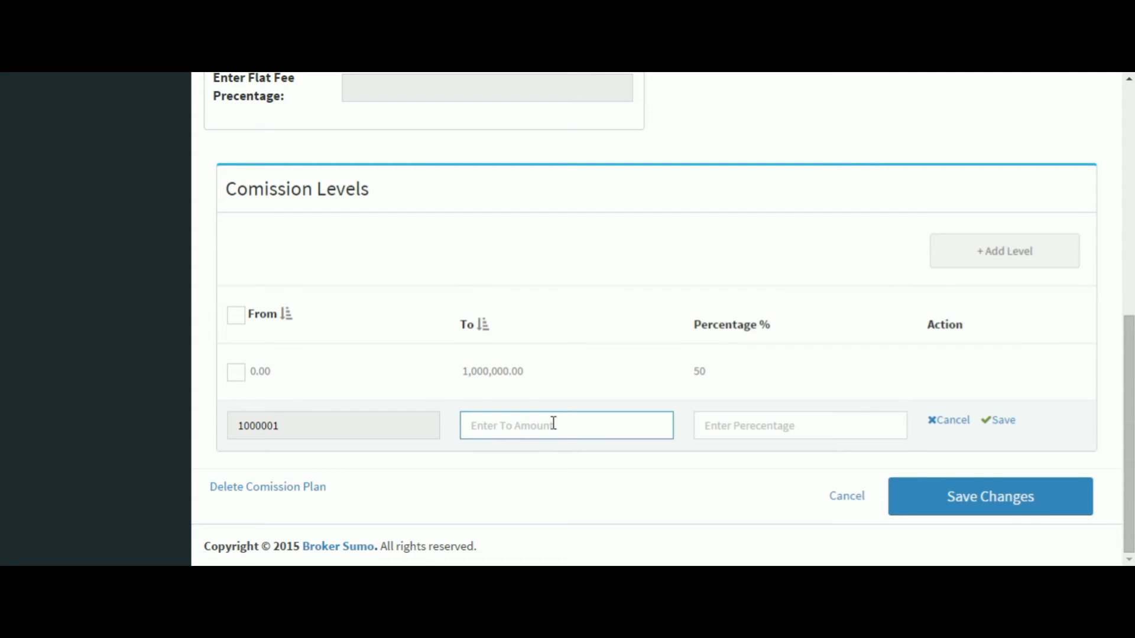
type("2000000")
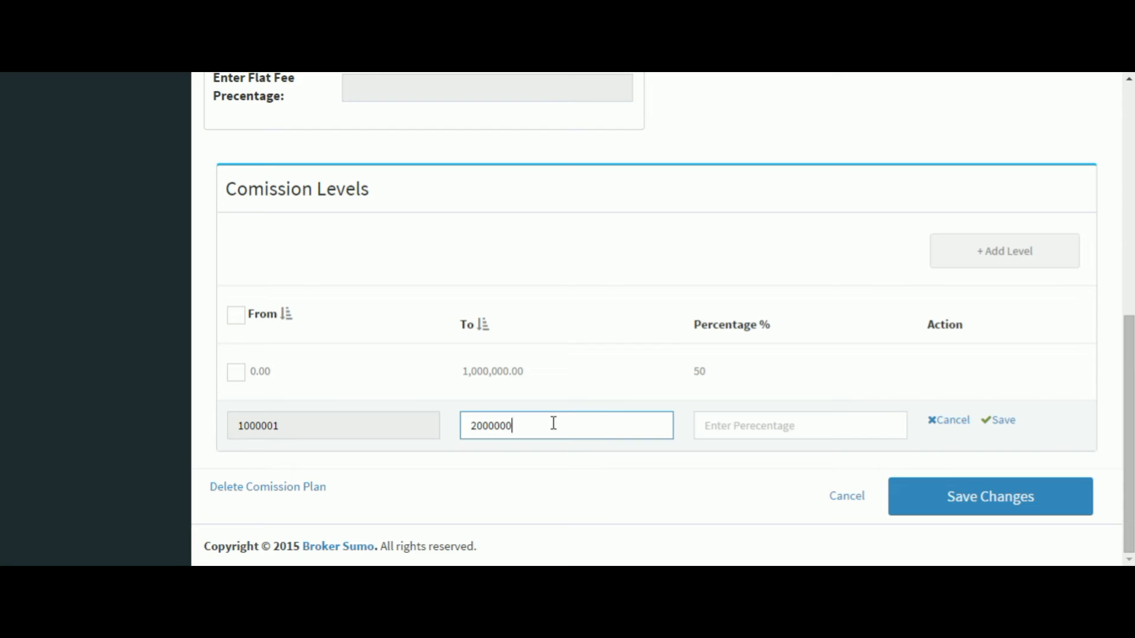
type("65")
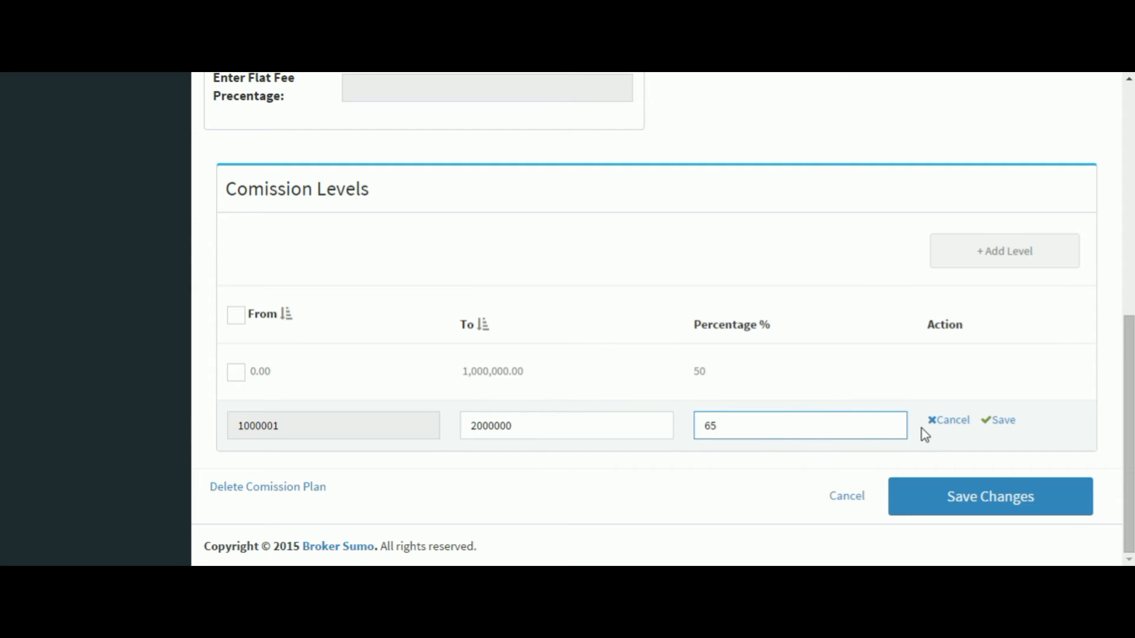
left_click(1001, 420)
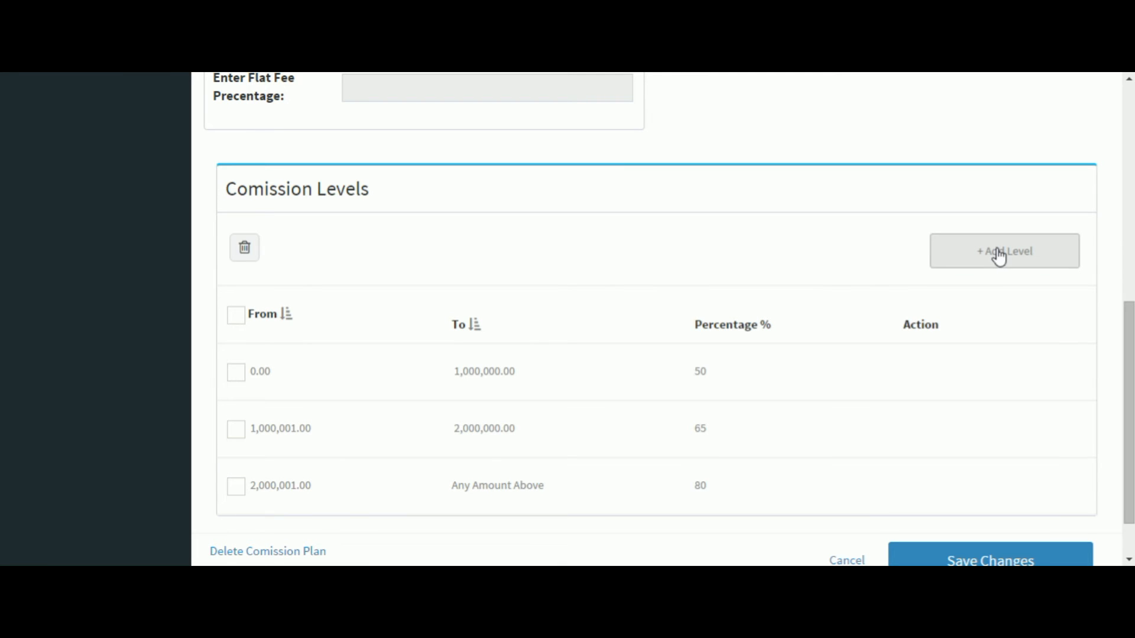
- Add a 2,000,001–3,000,000 level at 75% and save the tiered Step Plan
left_click(1003, 251)
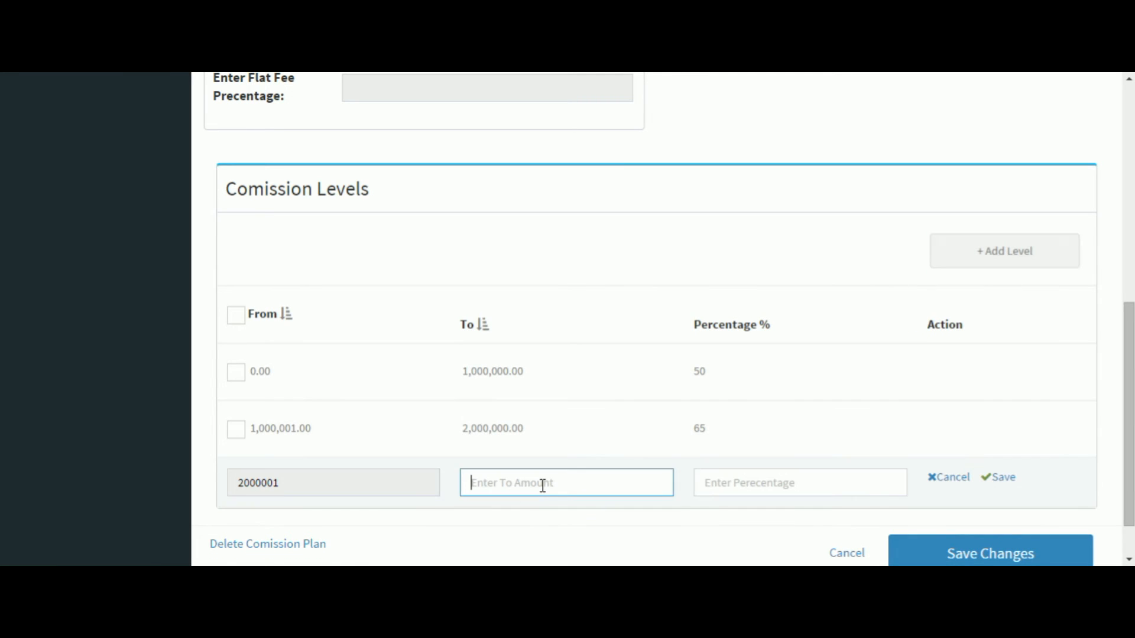
type("3000000")
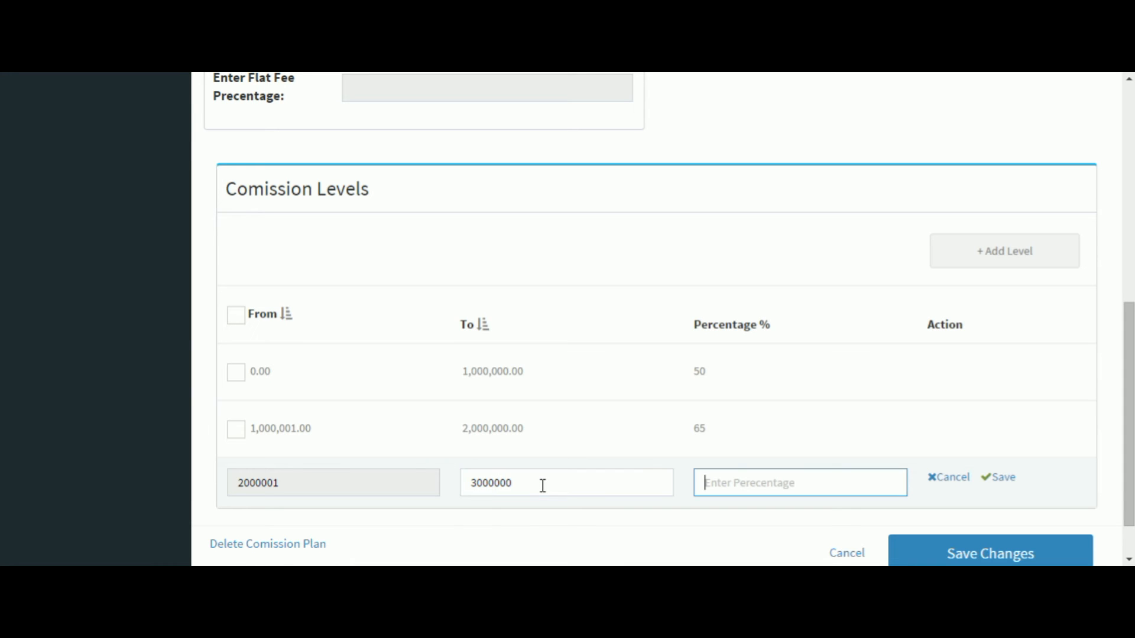
type("75")
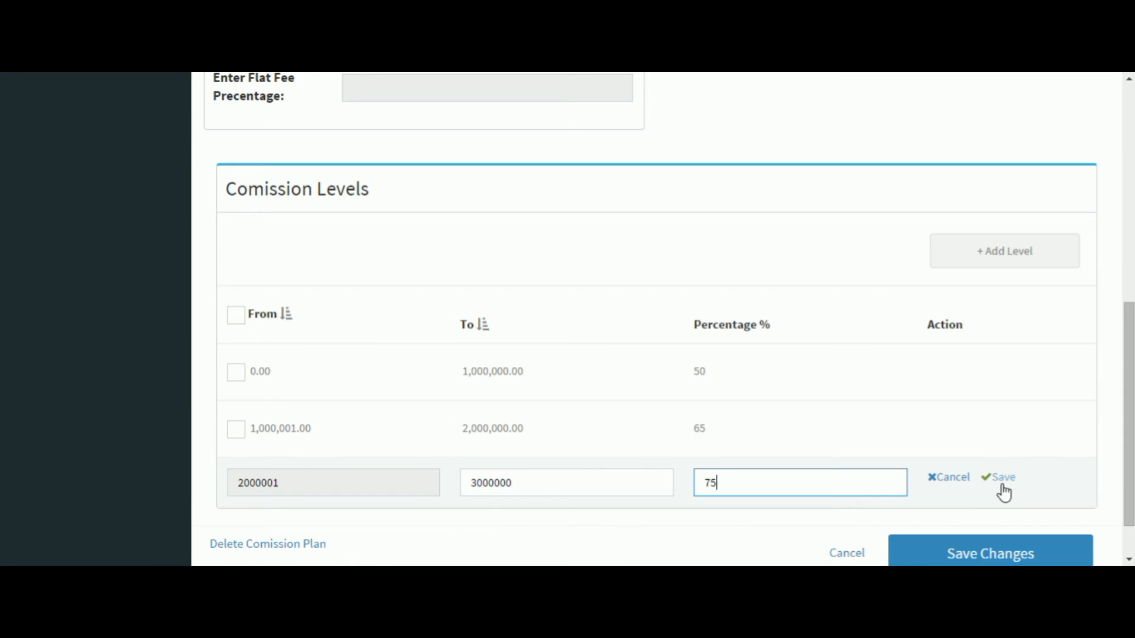
left_click(1002, 476)
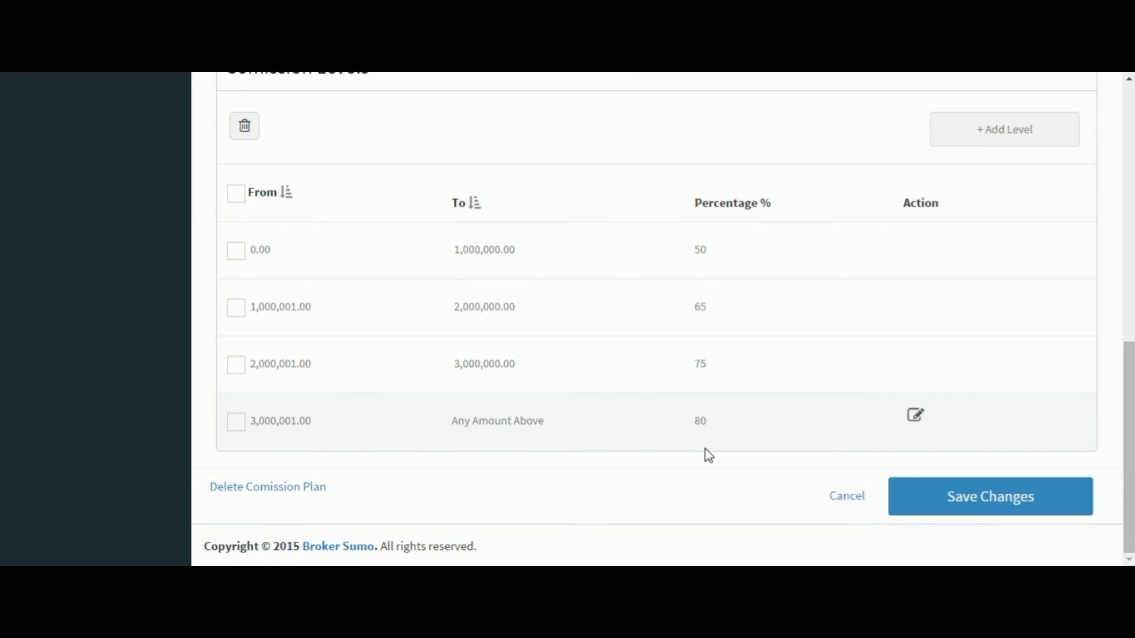
mouse_move(989, 496)
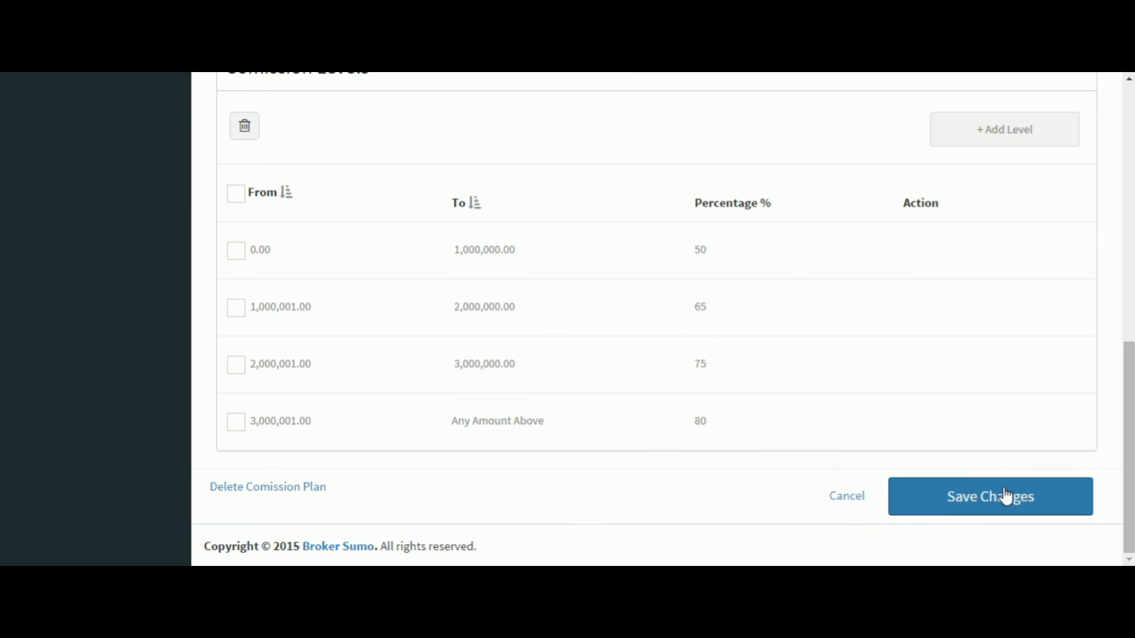
left_click(989, 496)
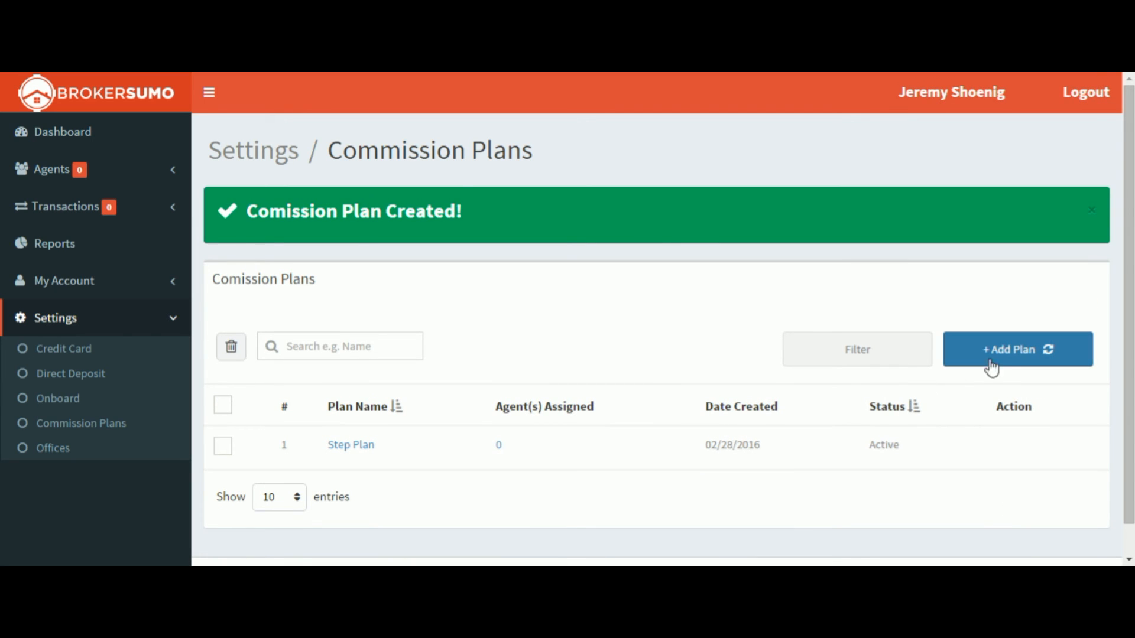
- Start a second commission plan named 'Flat Fee Plan'
left_click(1016, 348)
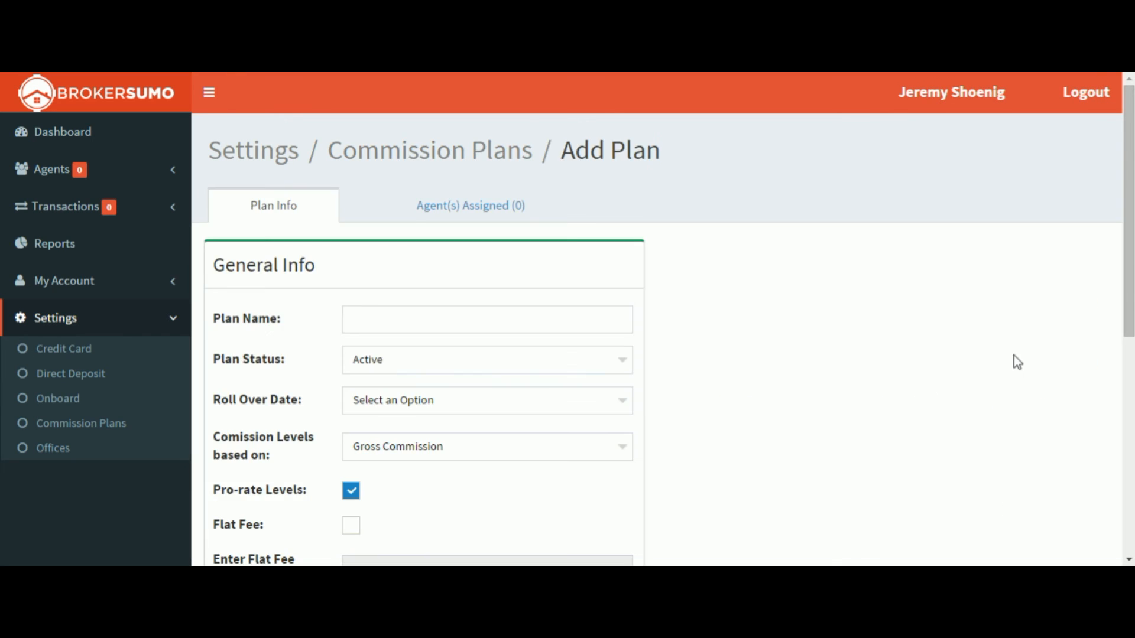
type("la")
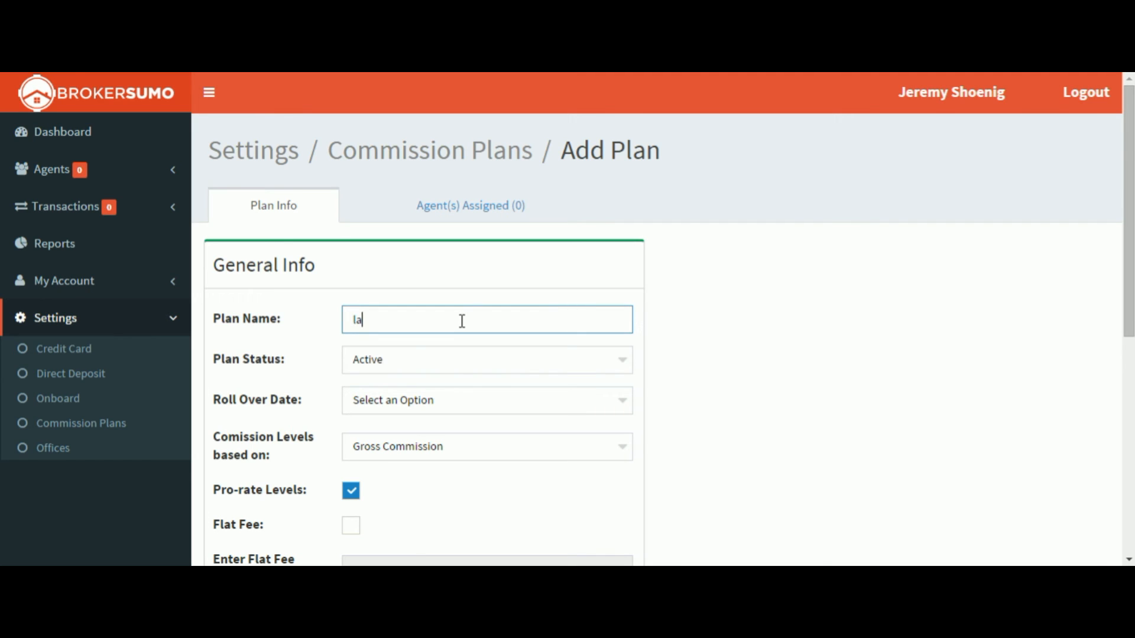
type("Flat Fee")
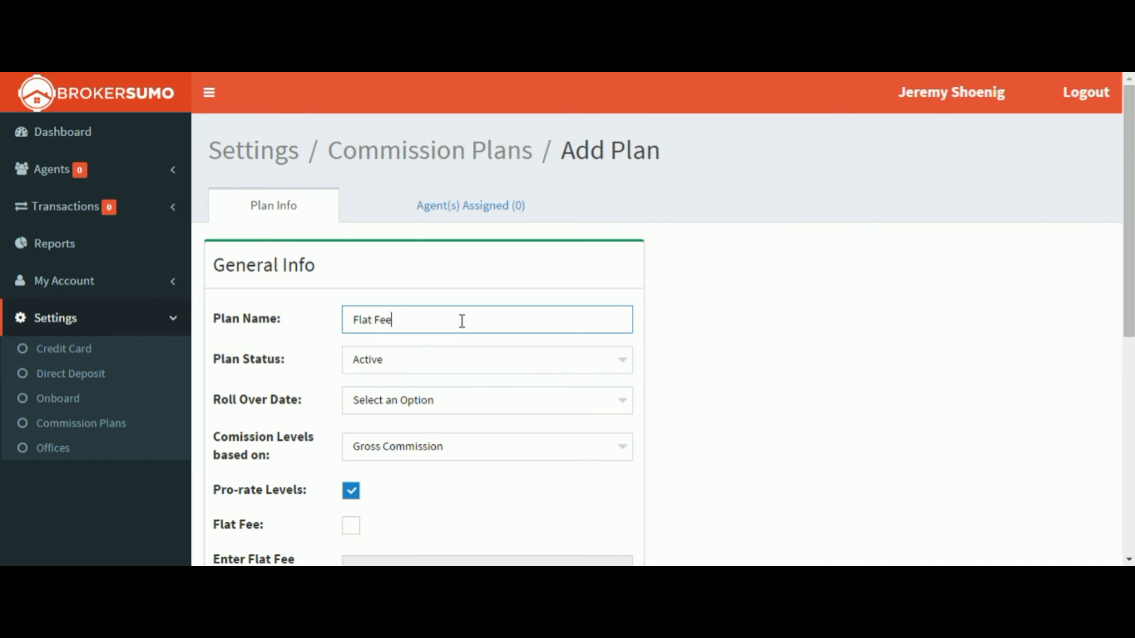
type("Plan")
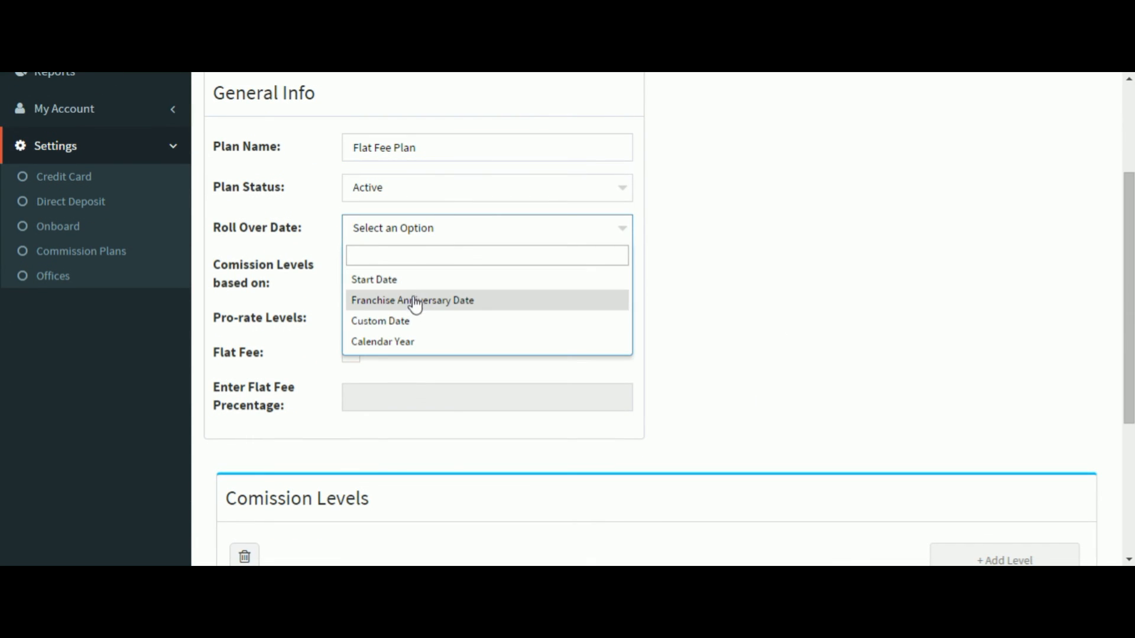
- Set Start Date roll over, enable Flat Fee at 90% and save the plan
left_click(374, 279)
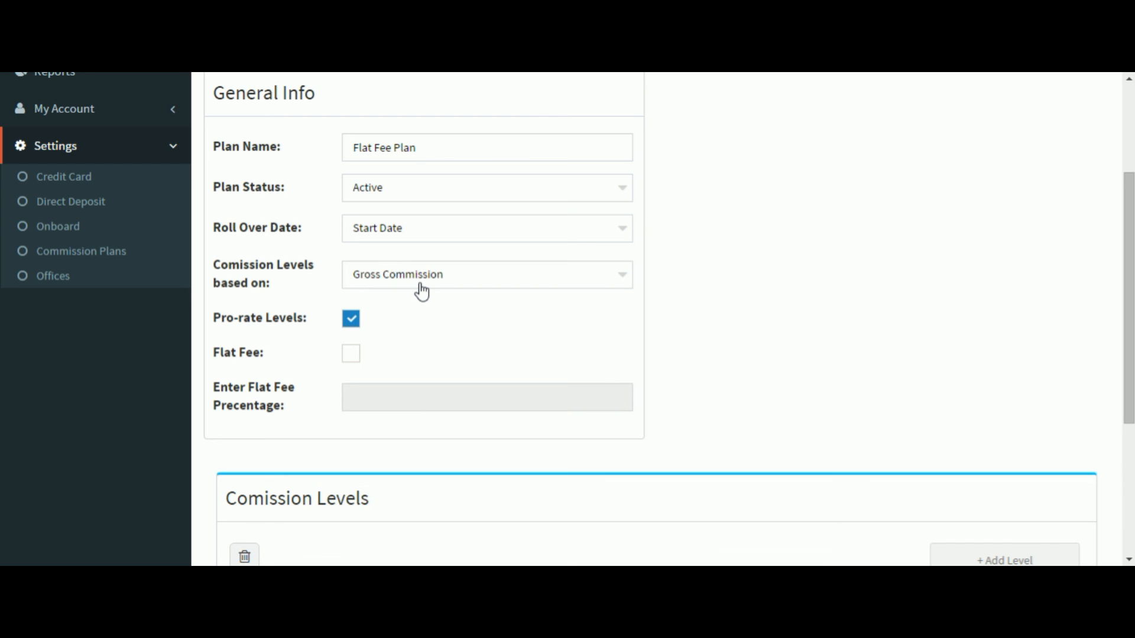
left_click(351, 365)
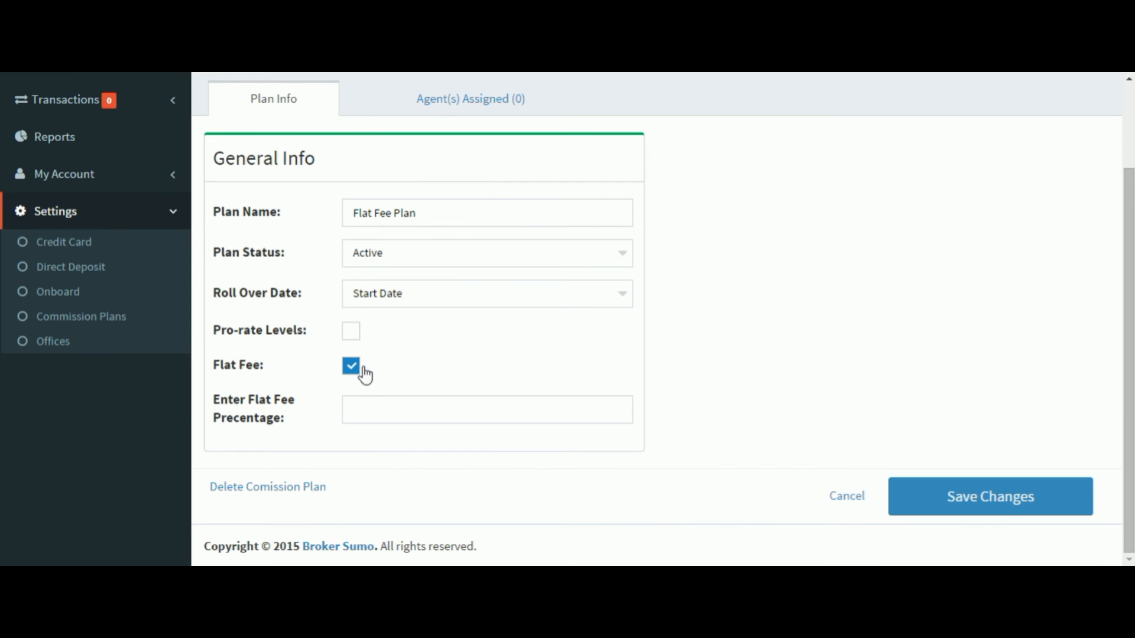
left_click(486, 410)
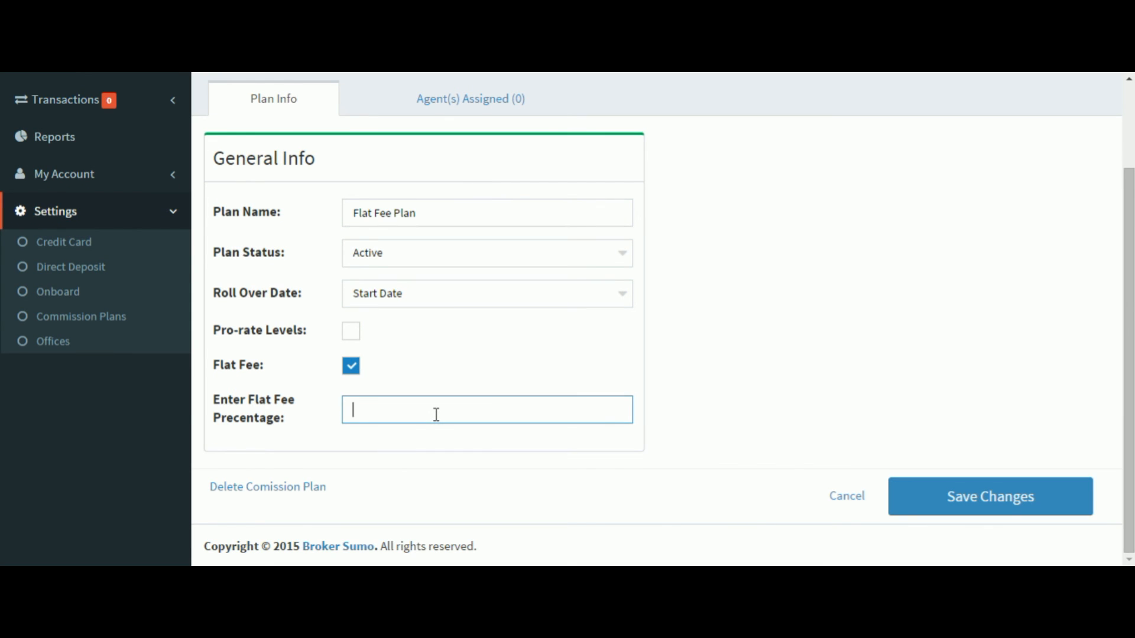
type("90")
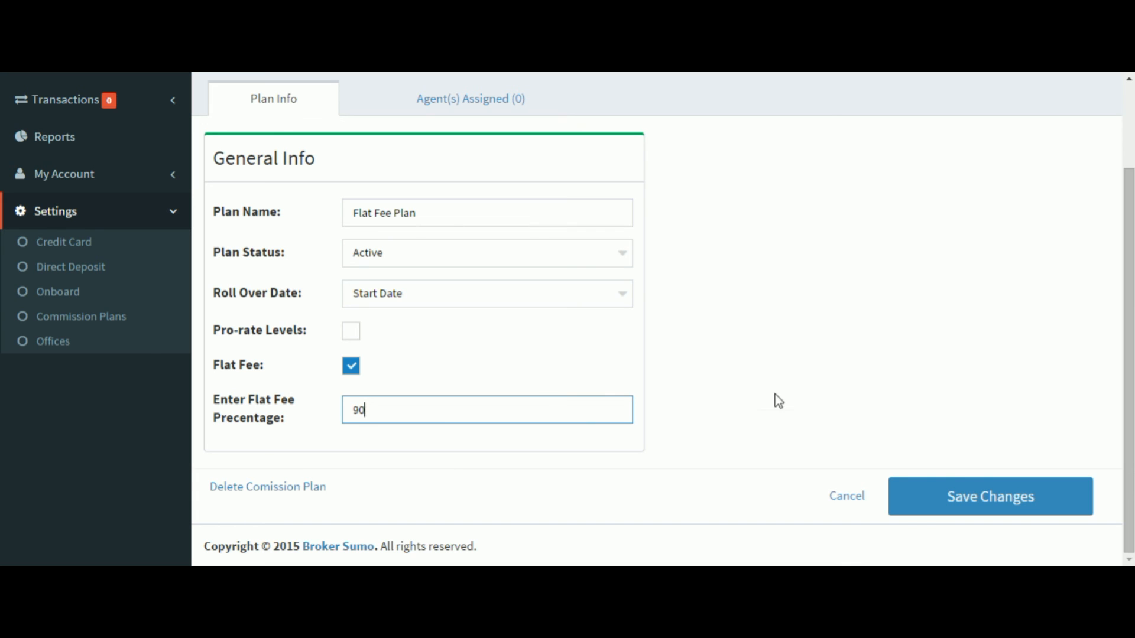
left_click(989, 495)
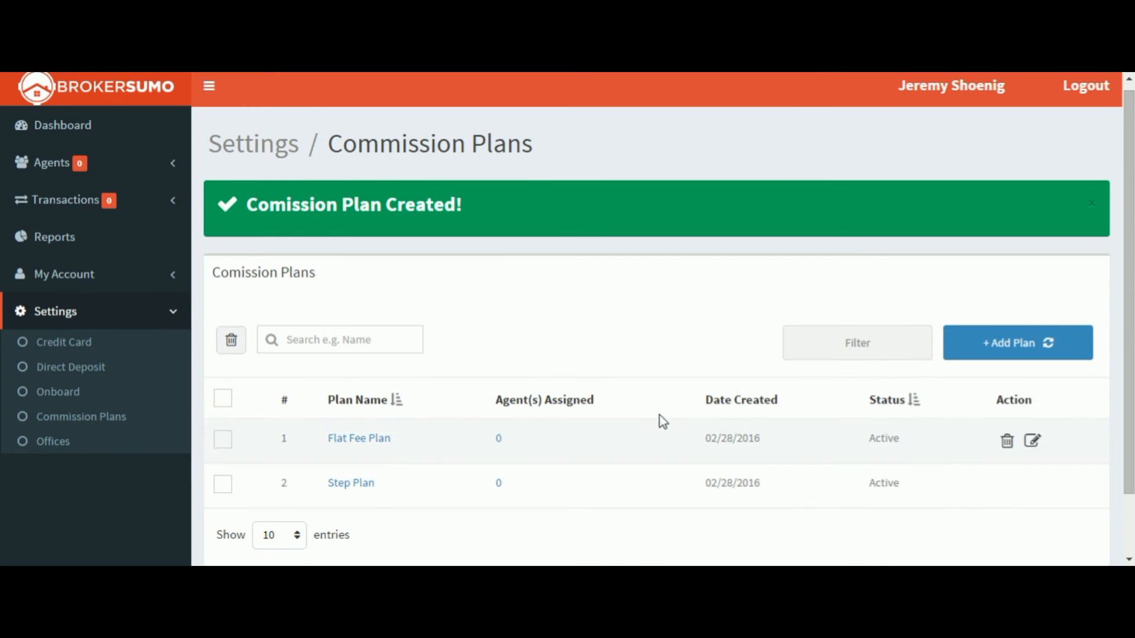